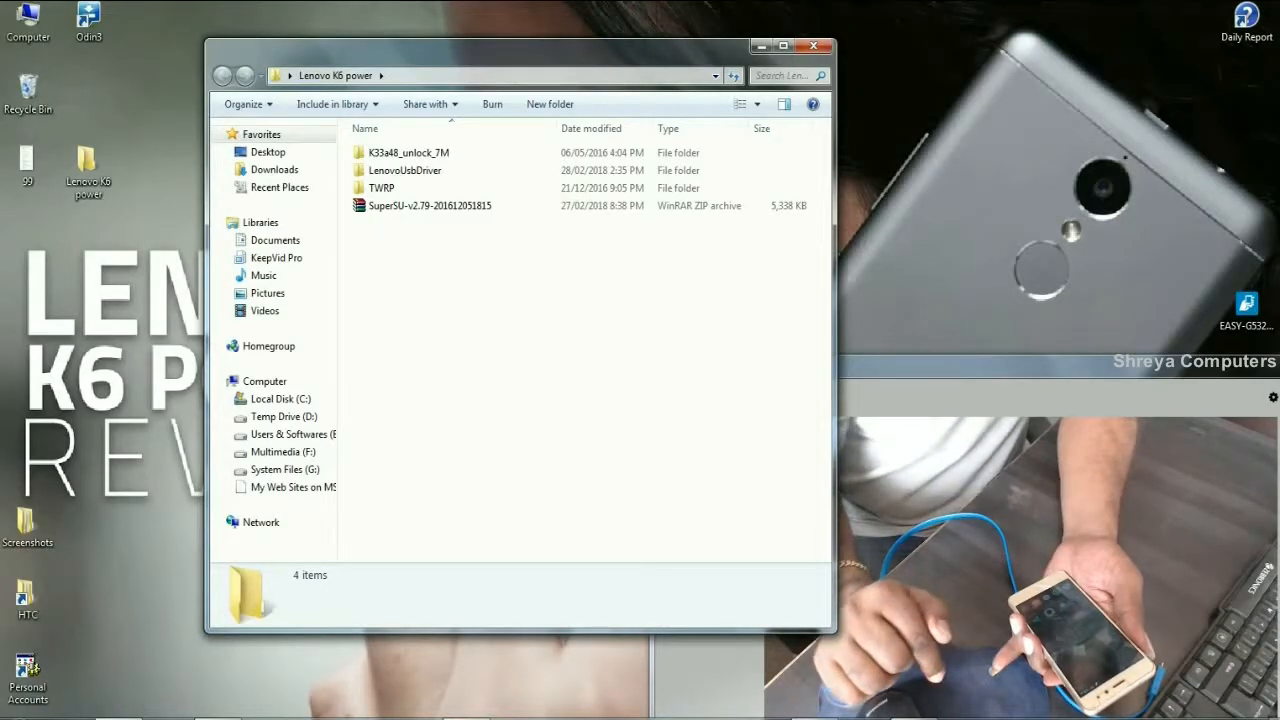
Open the LenovoUsbDriver folder to view its two USB driver installers.
{"action": "double_click", "coordinate": [408, 170]}
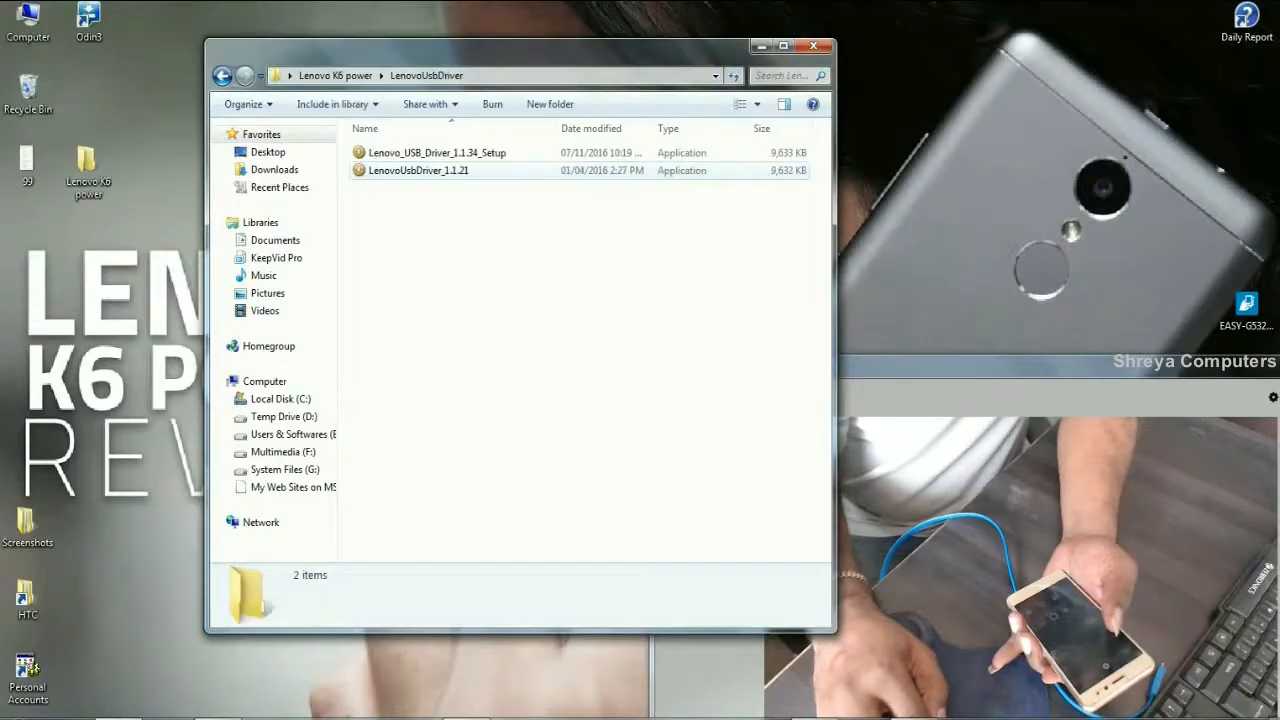
{"action": "mouse_move", "coordinate": [422, 170]}
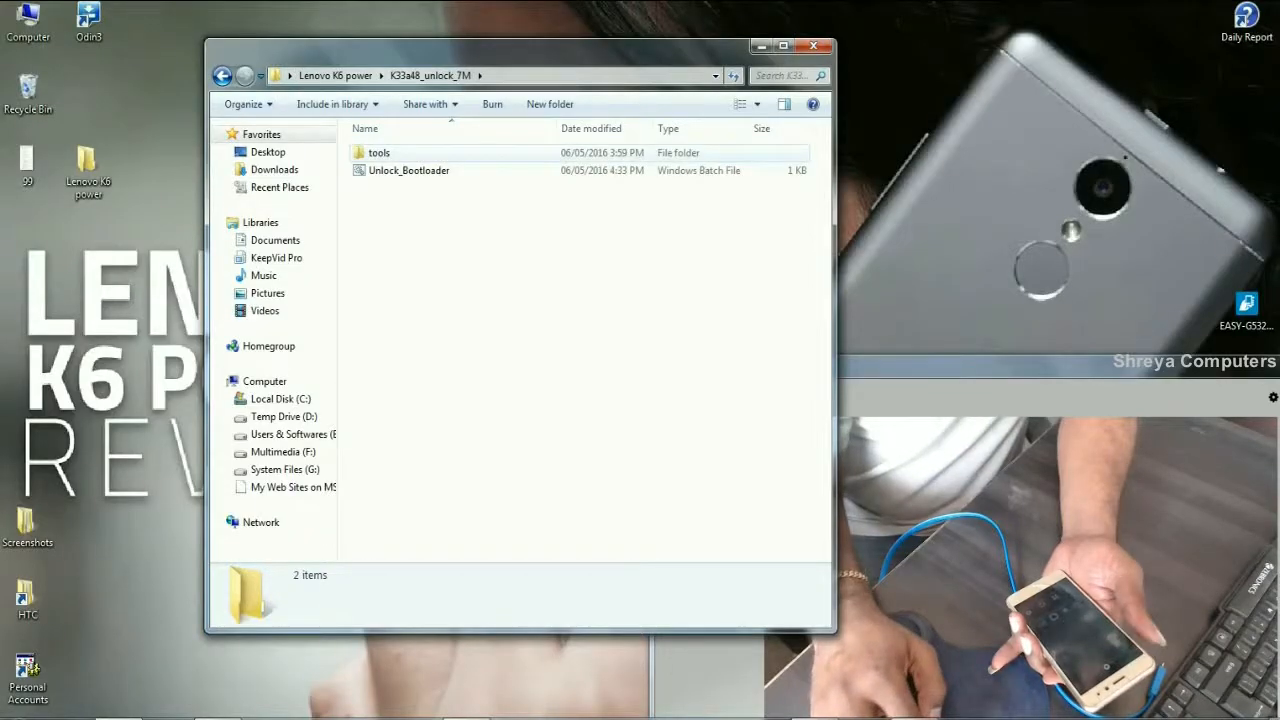
{"action": "mouse_move", "coordinate": [409, 170]}
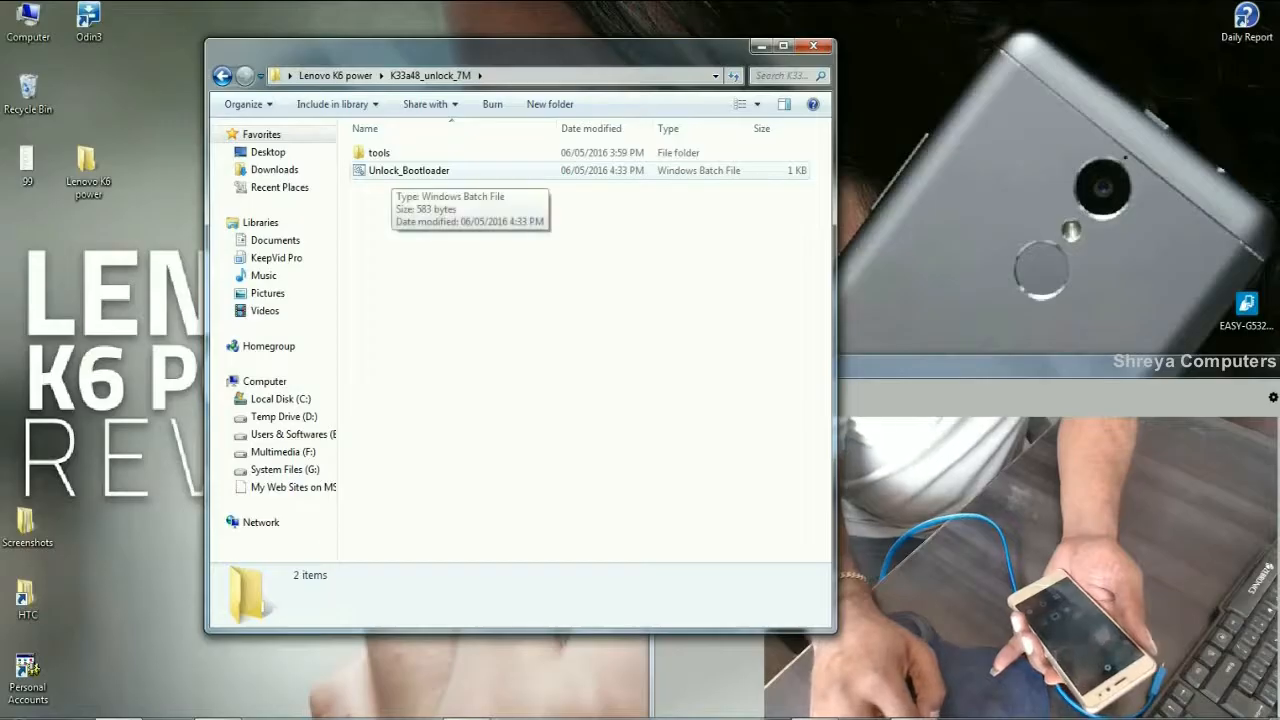
Run the Unlock_Bootloader.bat script from K33a48_unlock_7M in a command window.
{"action": "left_click", "coordinate": [411, 170]}
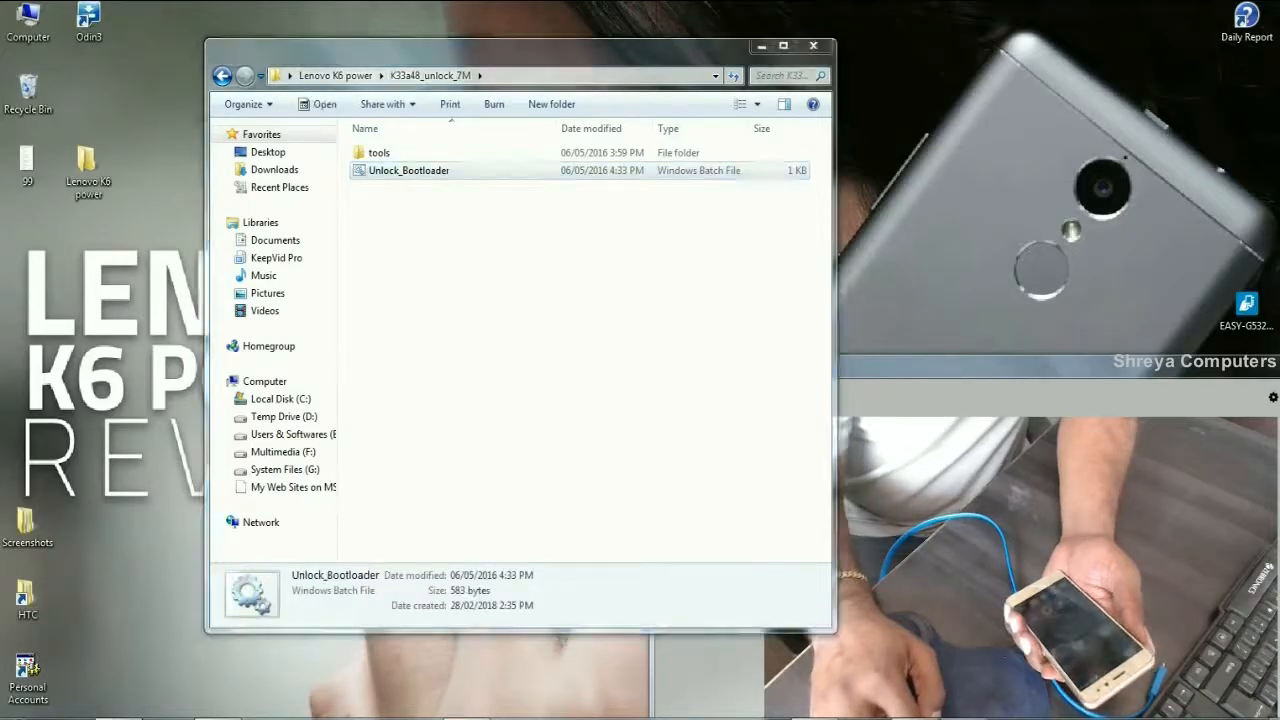
{"action": "double_click", "coordinate": [409, 170]}
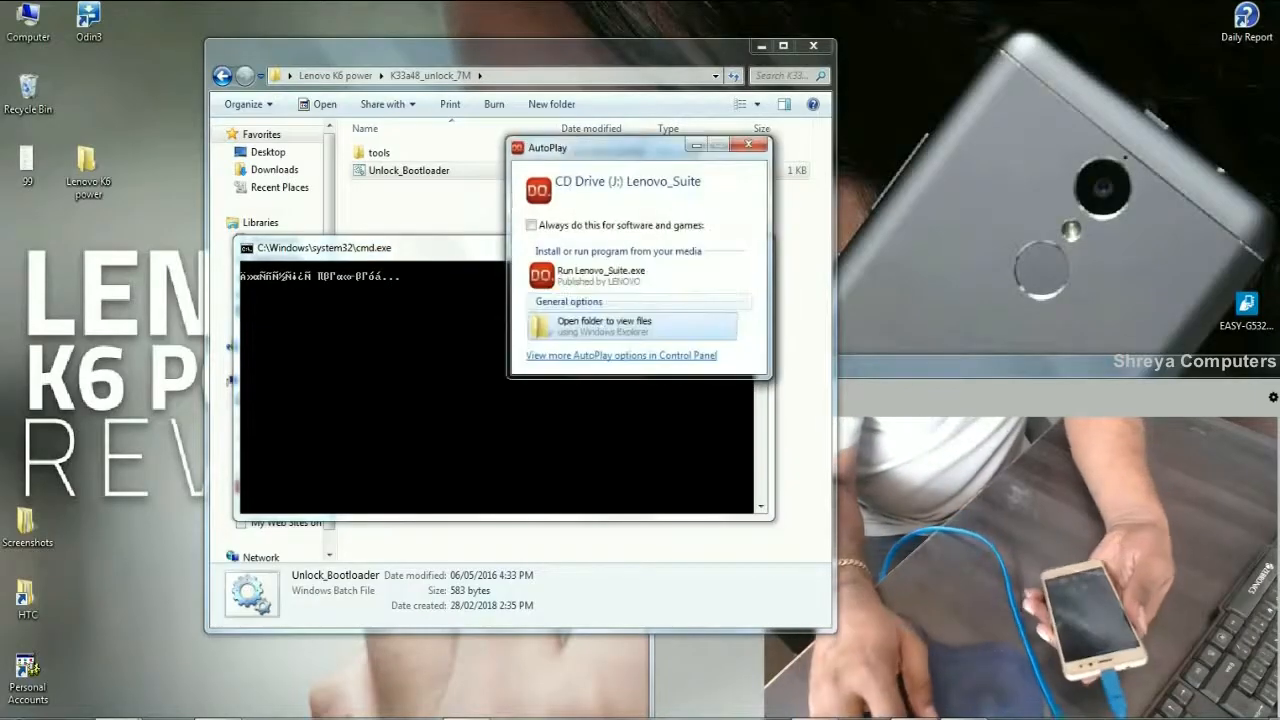
Dismiss the CD drive and Lenovo K6 POWER AutoPlay prompts while the unlock runs.
{"action": "left_click", "coordinate": [747, 146]}
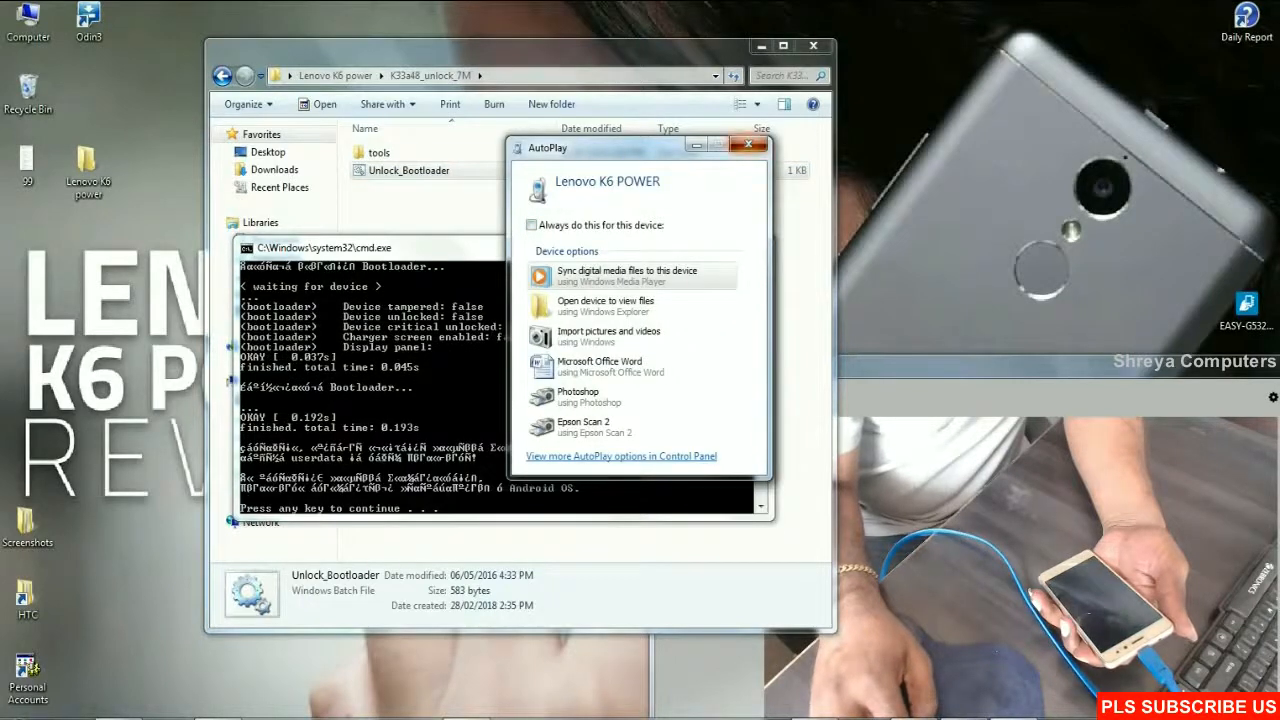
{"action": "left_click", "coordinate": [749, 145]}
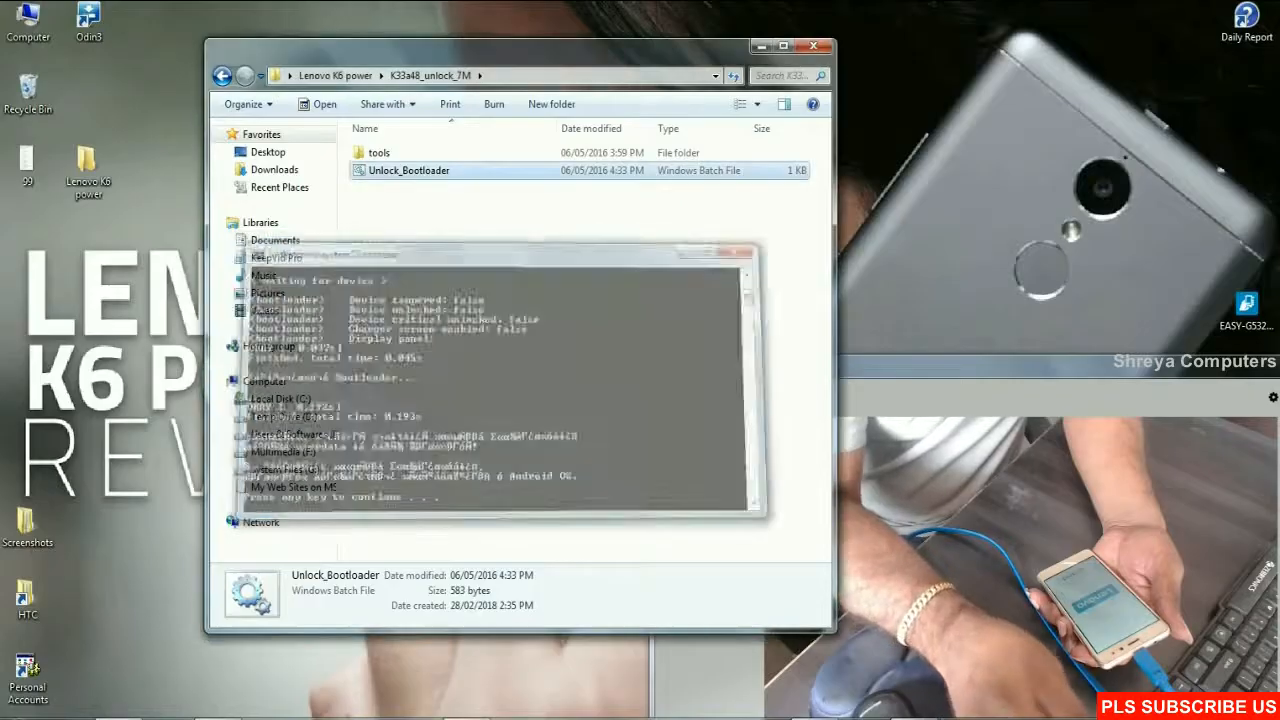
{"action": "left_click", "coordinate": [814, 46]}
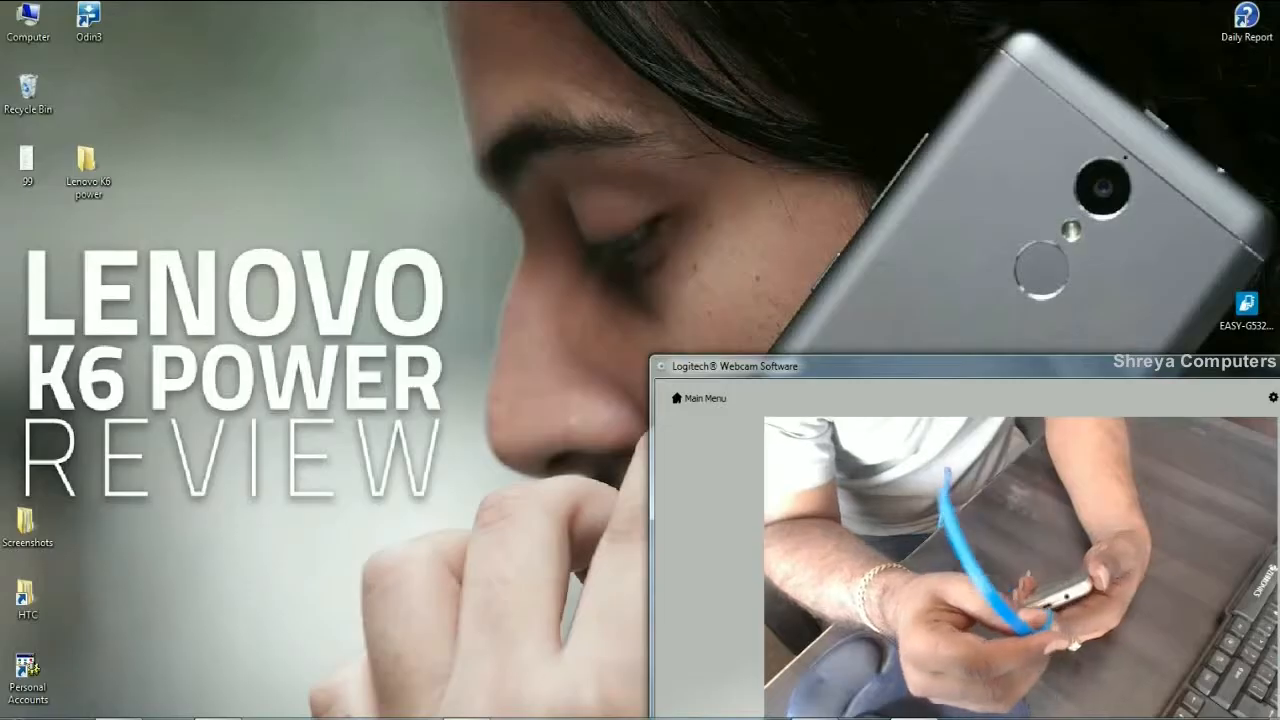
Run Flash-TWRP.bat from Lenovo K6 power\TWRP to send the recovery image.
{"action": "double_click", "coordinate": [88, 170]}
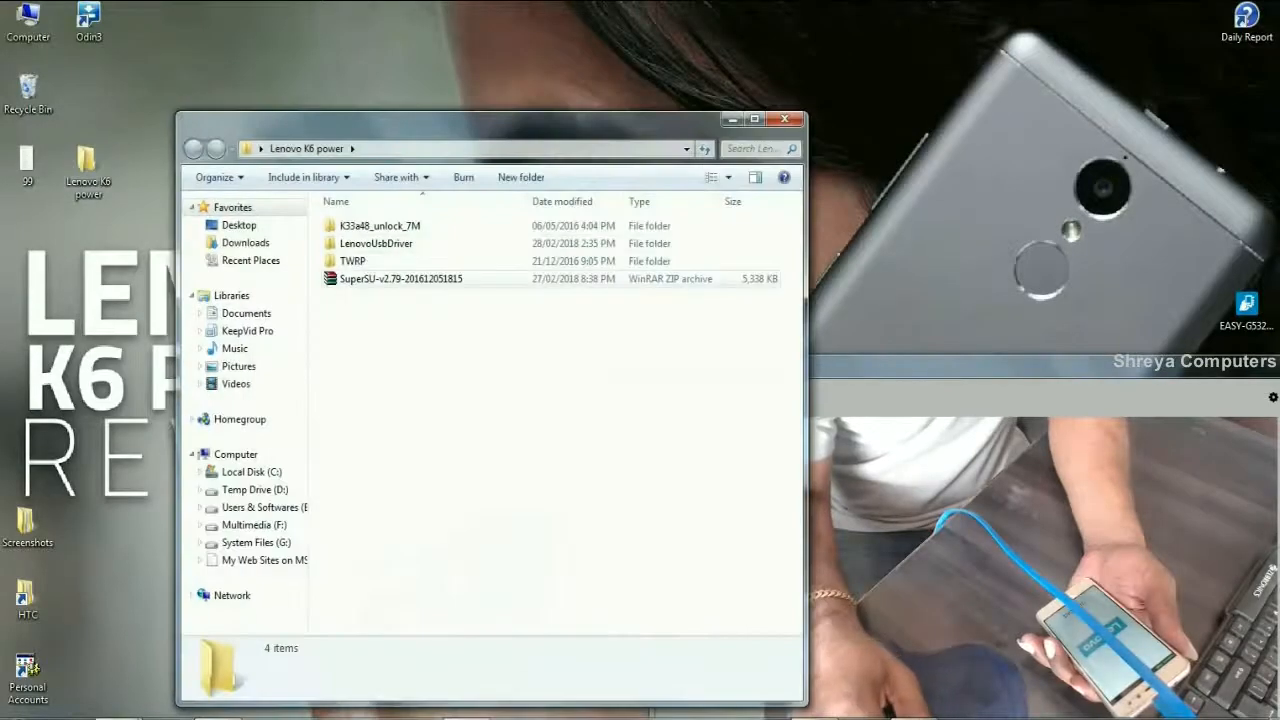
{"action": "double_click", "coordinate": [352, 261]}
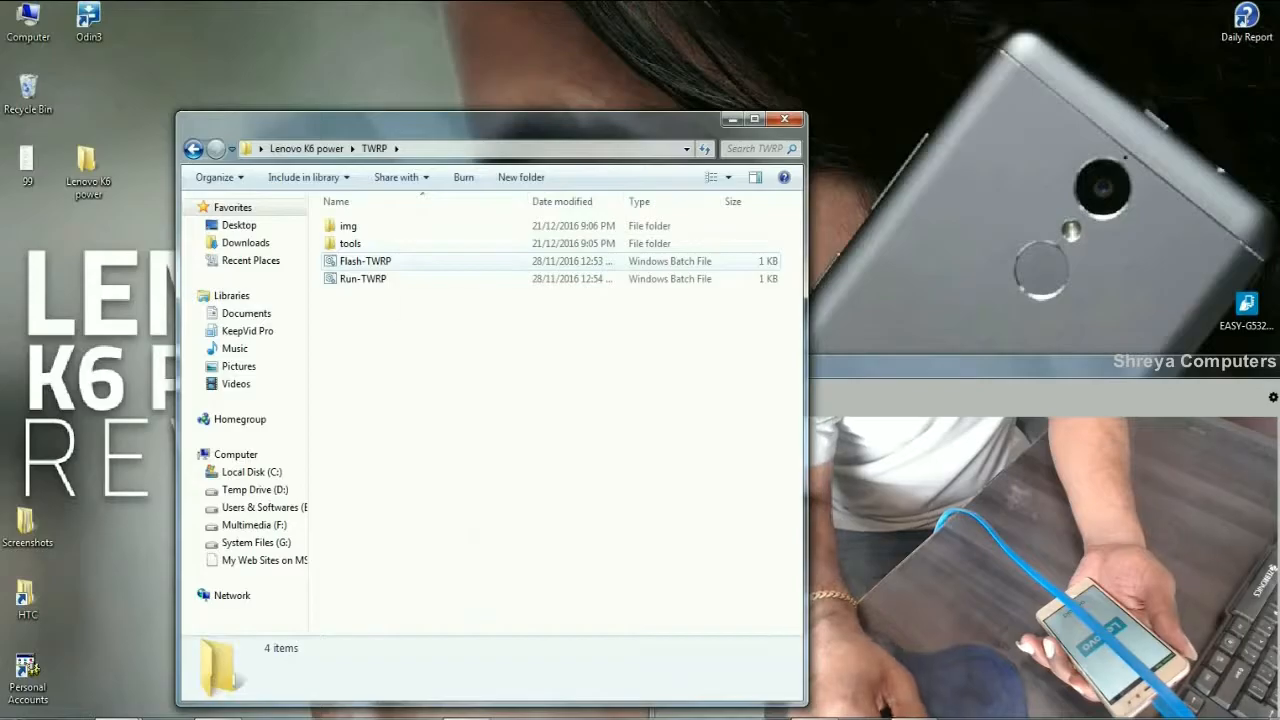
{"action": "double_click", "coordinate": [367, 261]}
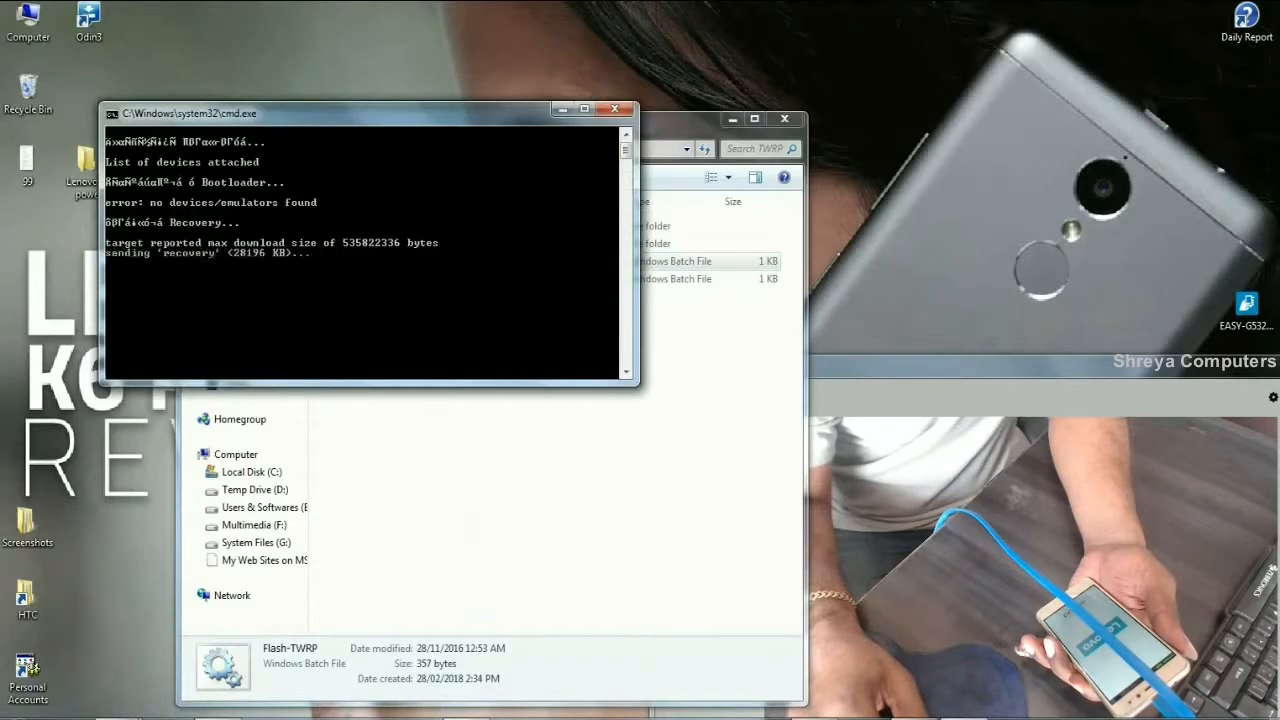